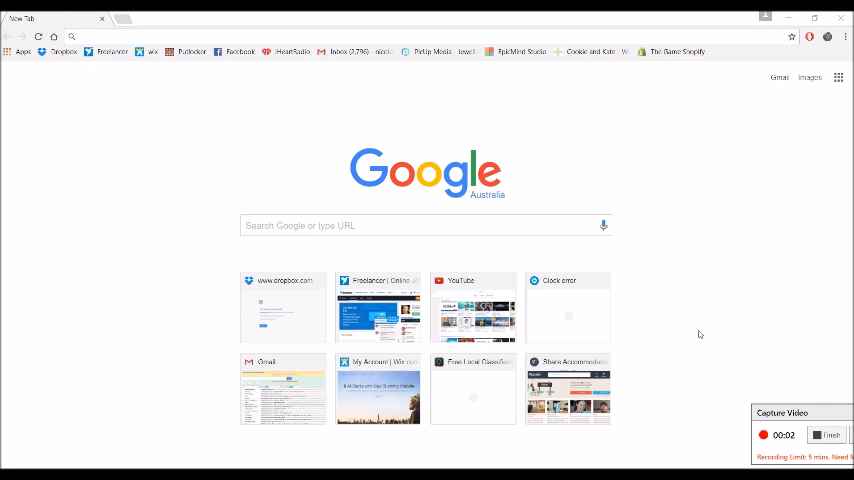
pyautogui.moveTo(724, 224)
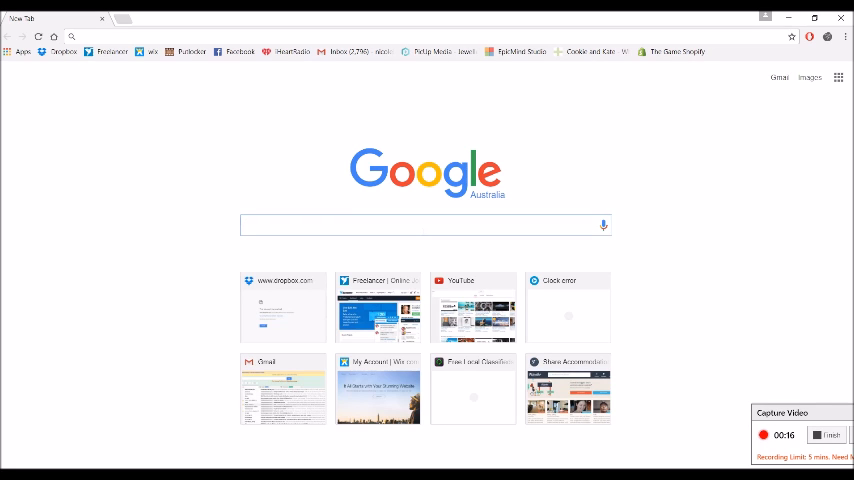
# Step: Search for "webmaster tool" from a new tab and reach the Google sign-in password prompt
pyautogui.write('wem')
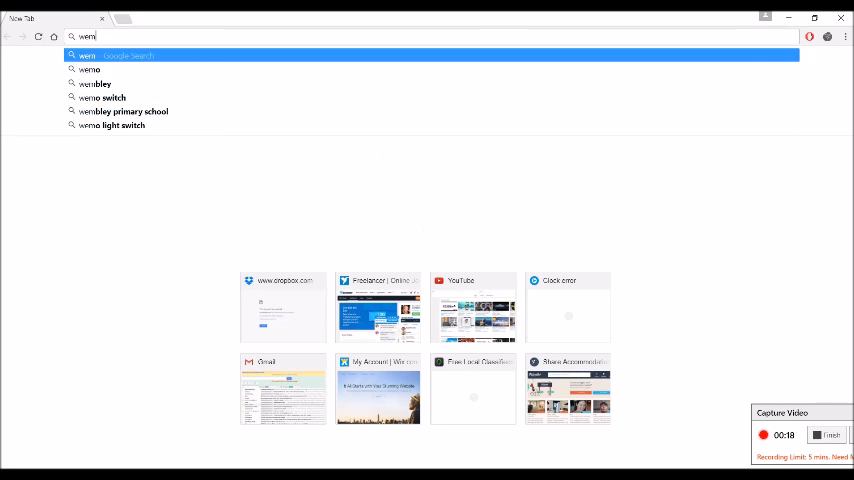
pyautogui.write('webmaster tool')
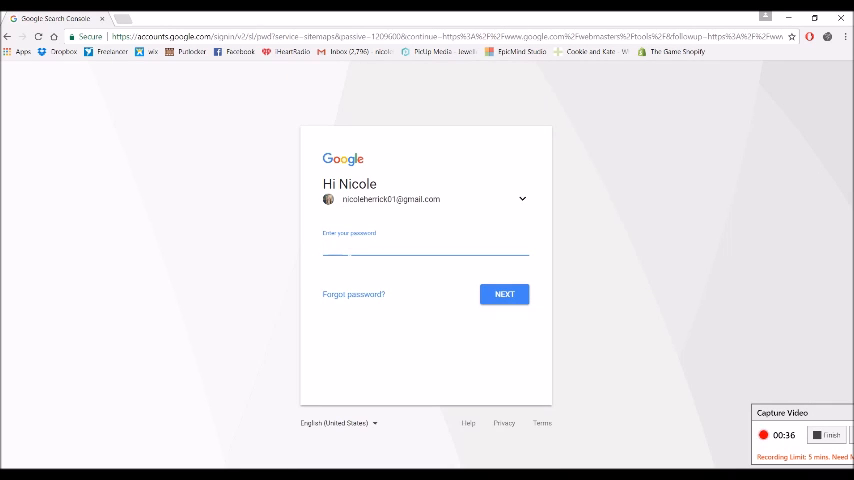
# Step: Enter the account password and continue to the Search Console home with its property list
pyautogui.write('•')
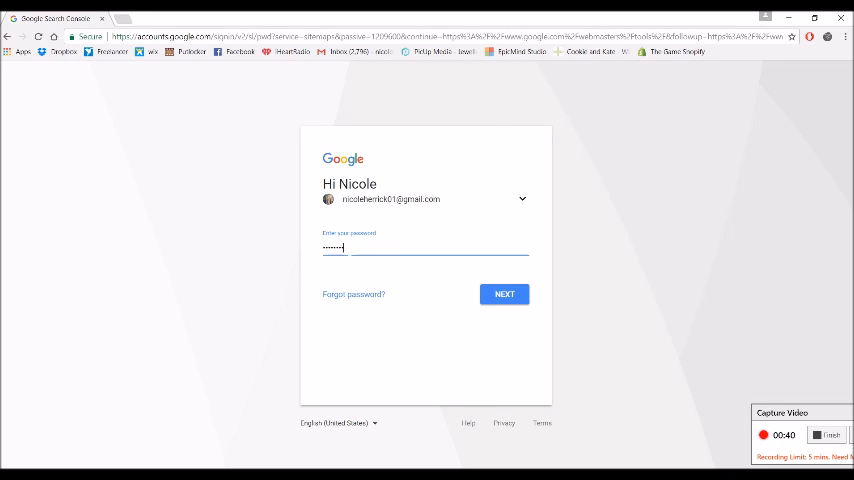
pyautogui.click(504, 292)
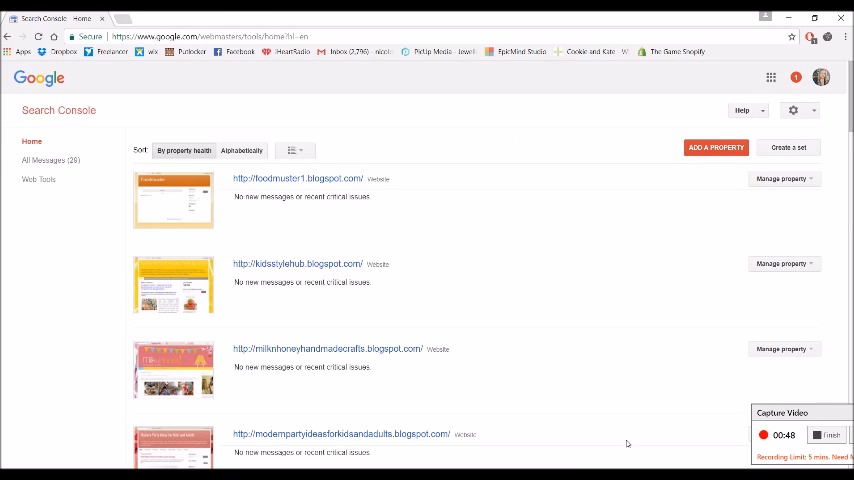
pyautogui.scroll(-3)
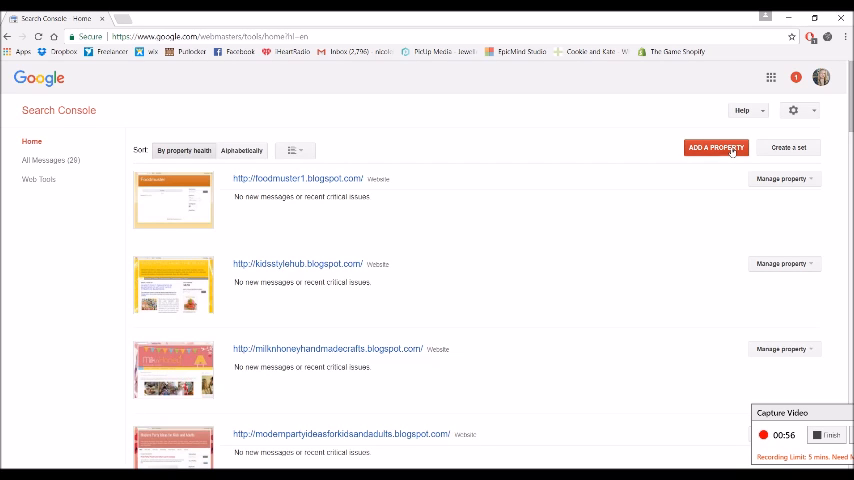
pyautogui.click(716, 148)
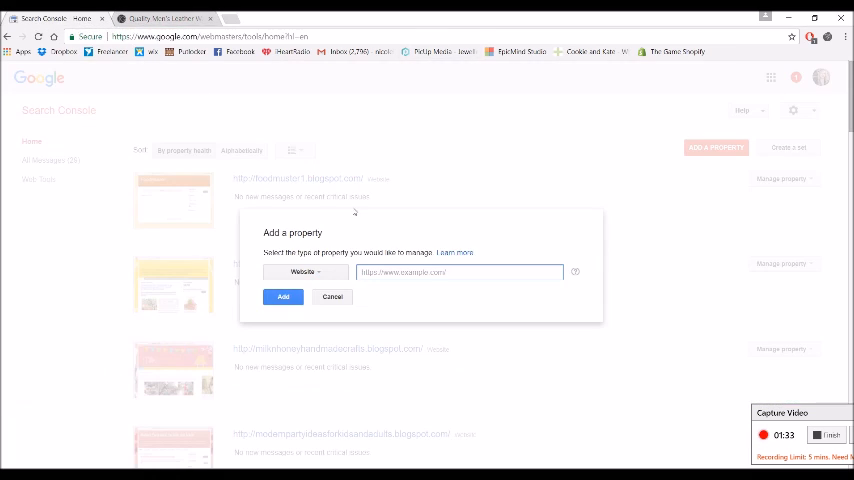
pyautogui.write('https://thegame.cool/')
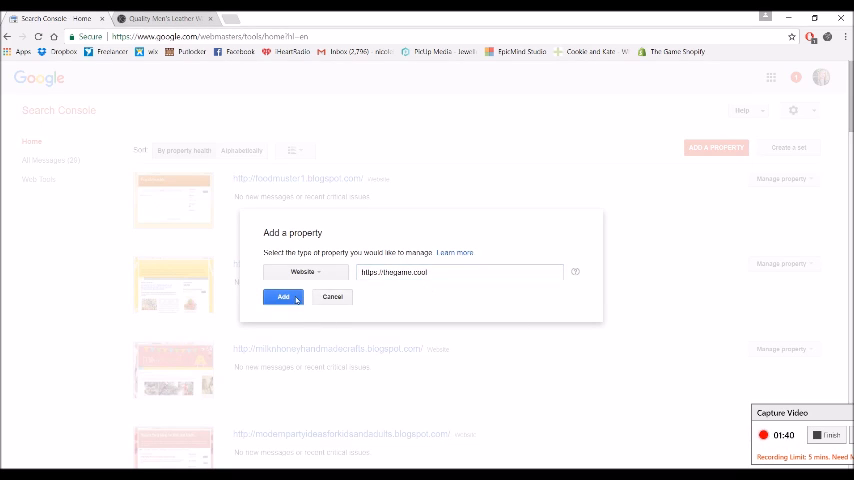
pyautogui.click(284, 296)
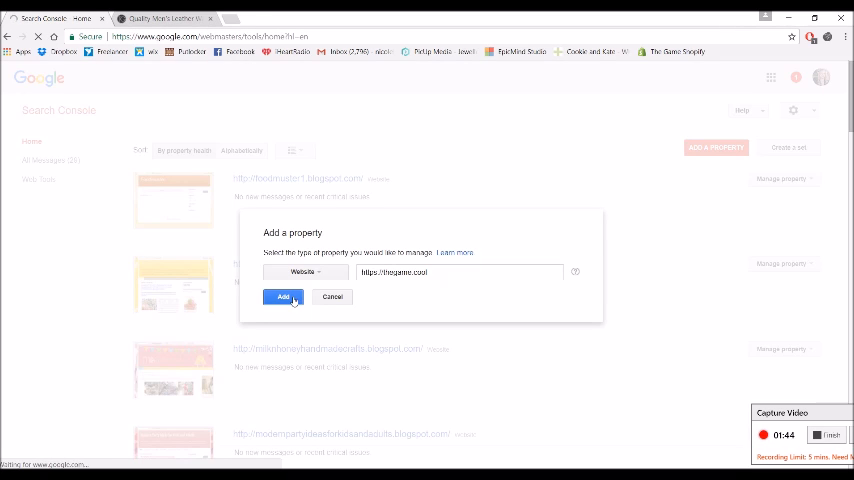
pyautogui.click(284, 296)
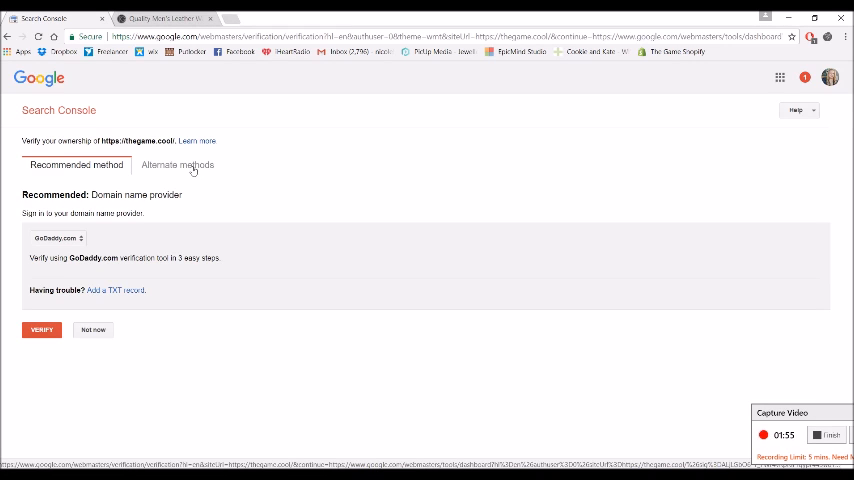
# Step: Choose the alternate HTML tag method and select the verification meta tag for copying
pyautogui.click(176, 164)
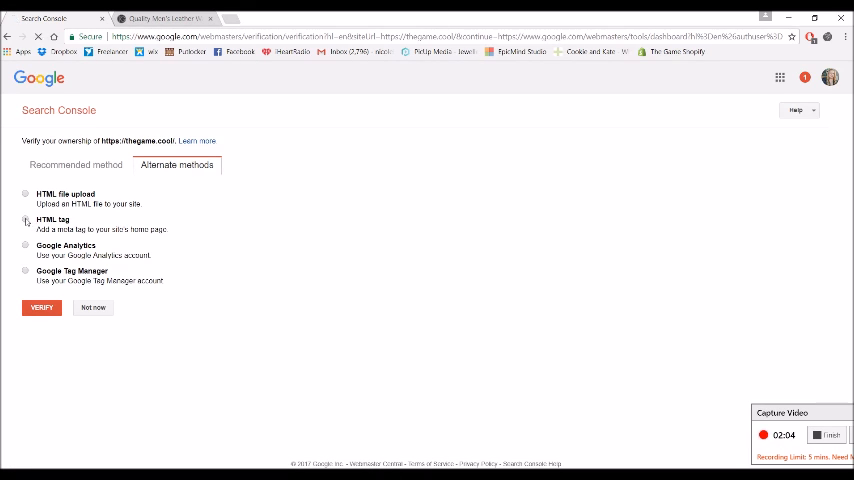
pyautogui.click(24, 220)
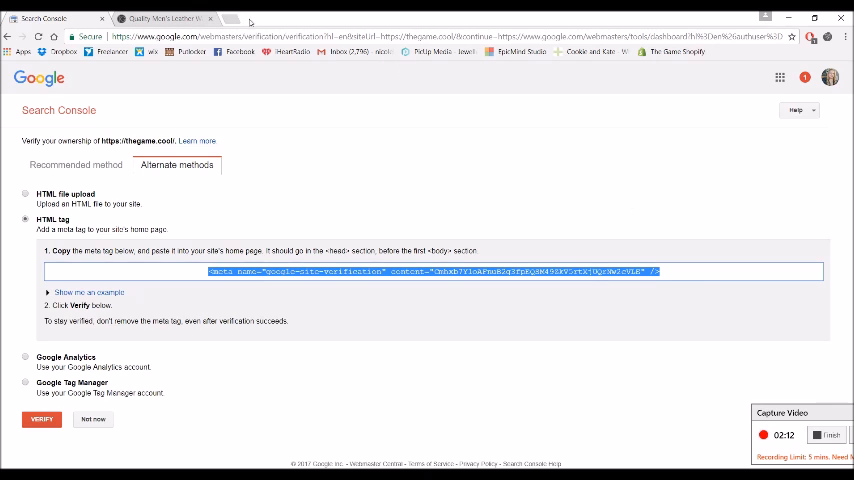
pyautogui.click(232, 18)
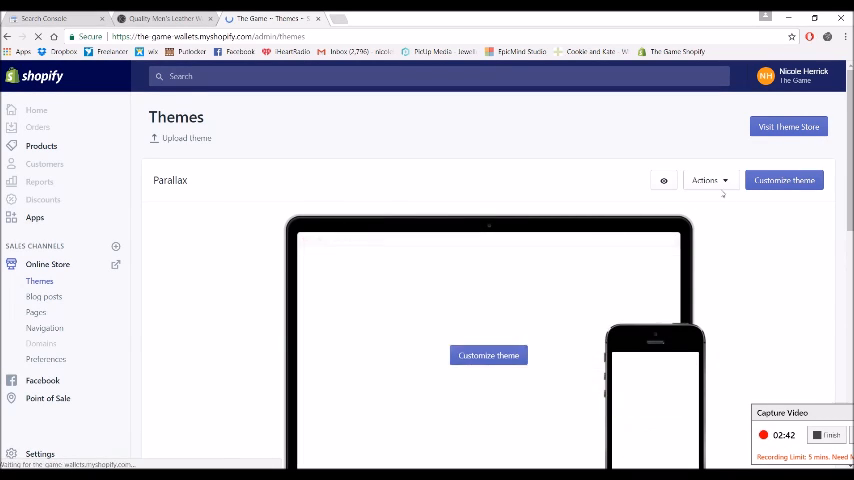
# Step: Edit the Parallax theme's theme.liquid, paste the Google verification meta tag and save it
pyautogui.click(710, 180)
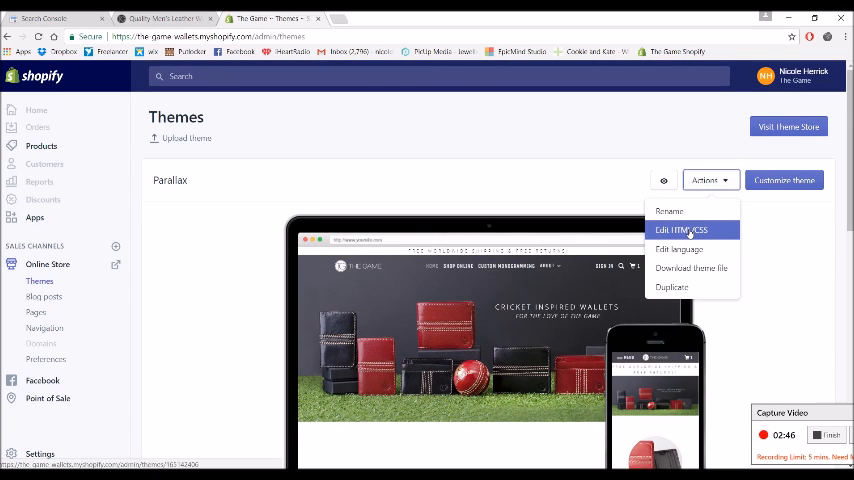
pyautogui.click(680, 230)
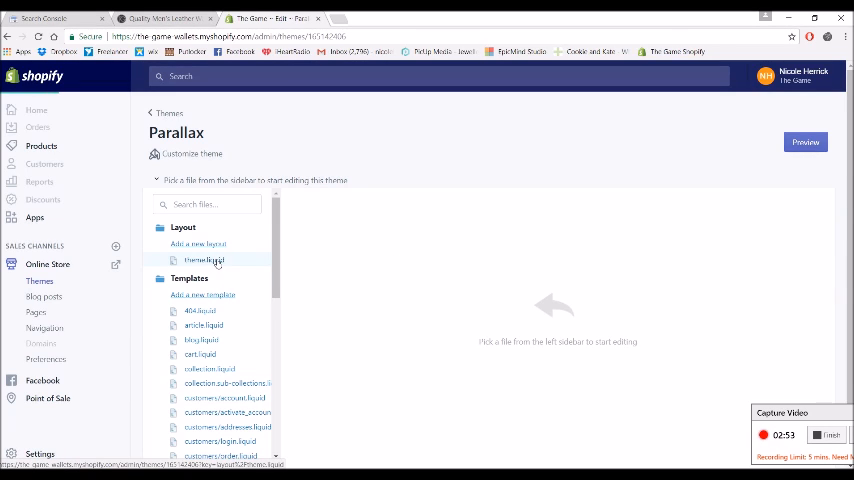
pyautogui.click(204, 260)
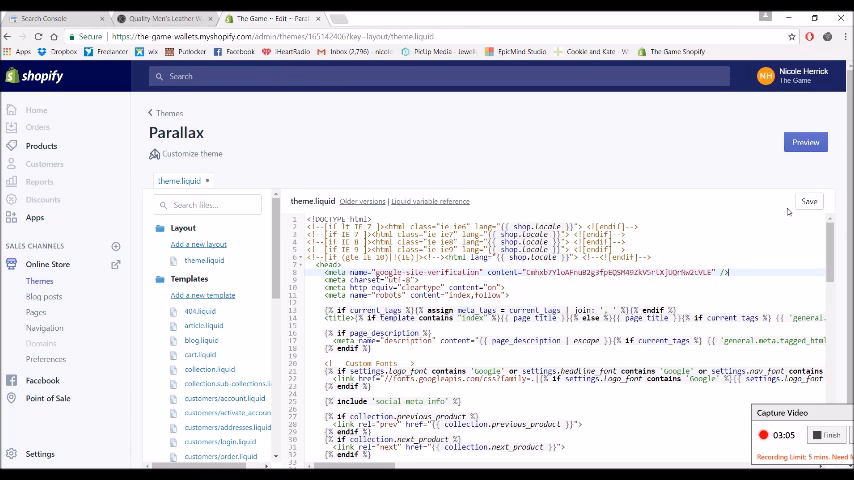
pyautogui.moveTo(768, 212)
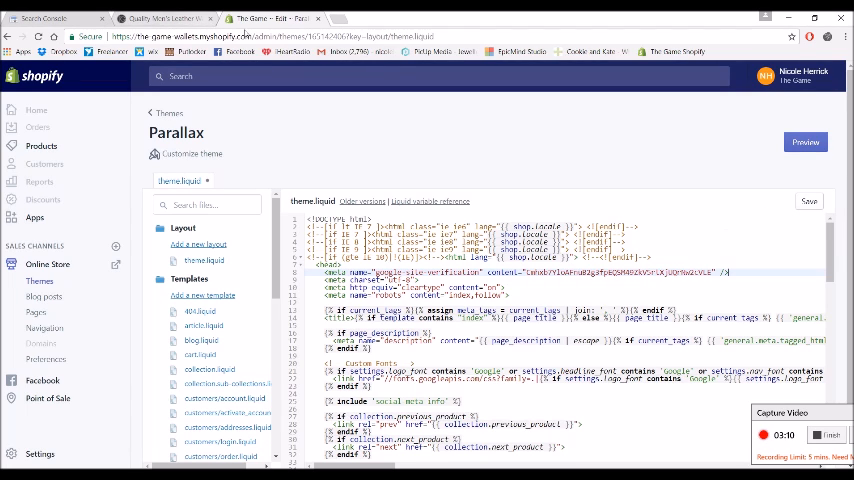
pyautogui.click(44, 18)
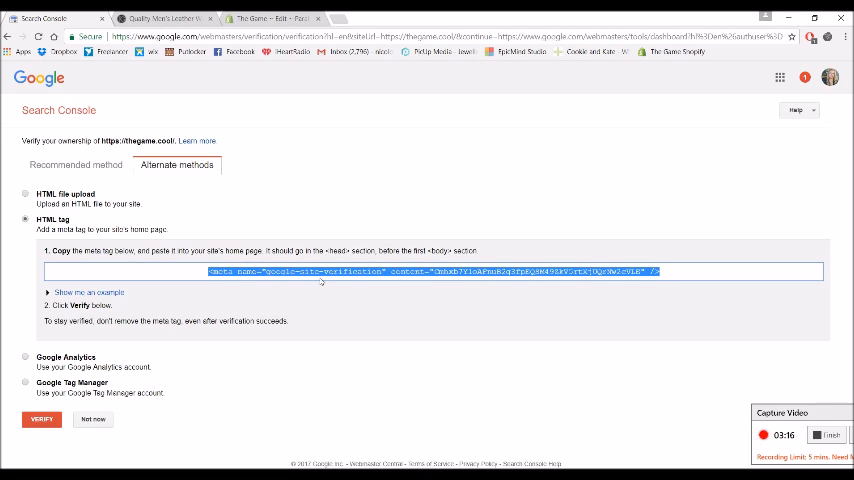
pyautogui.moveTo(40, 420)
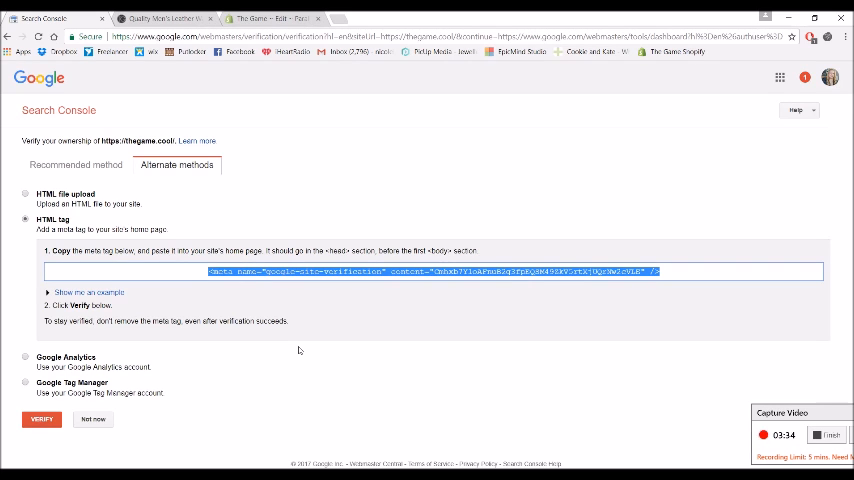
pyautogui.click(76, 164)
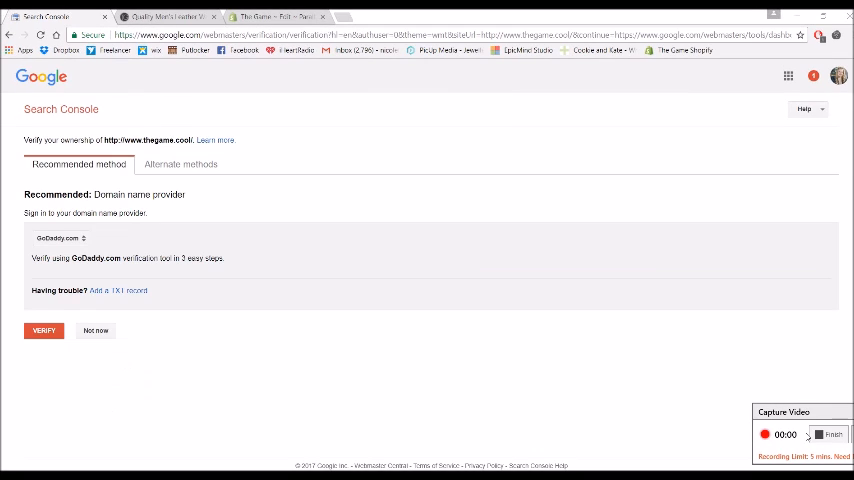
pyautogui.moveTo(632, 374)
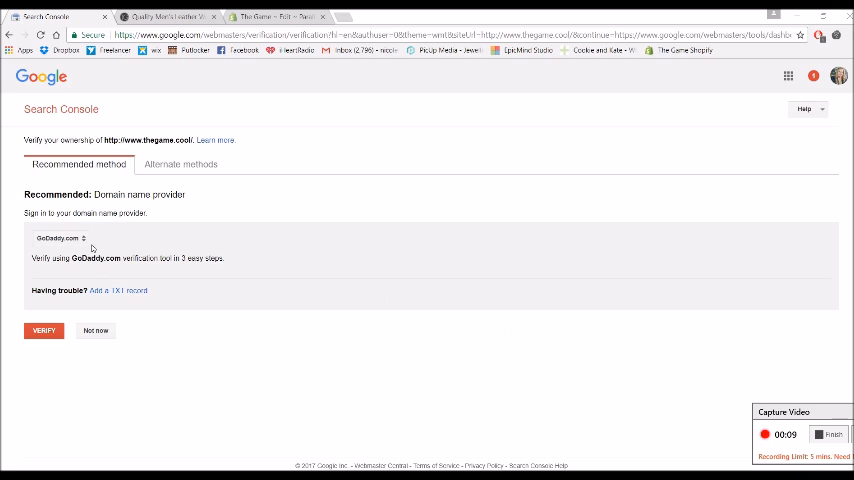
# Step: Pick the site's domain name provider and select the DNS TXT verification record for copying
pyautogui.click(60, 238)
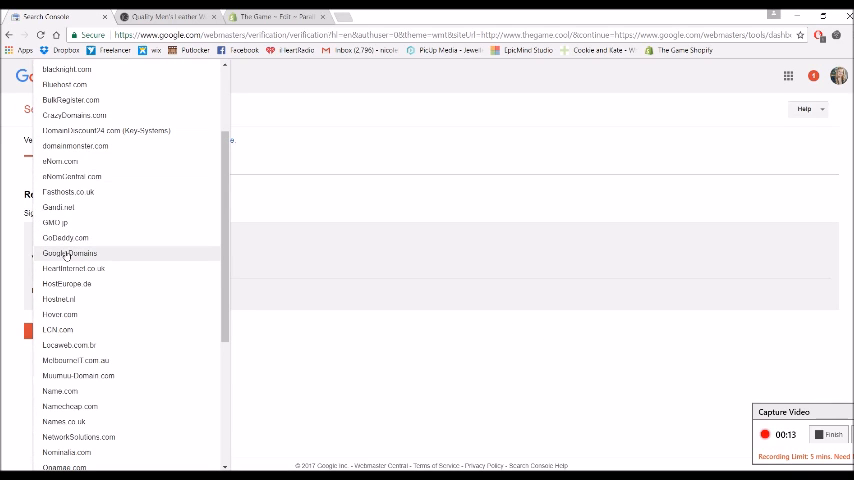
pyautogui.click(72, 116)
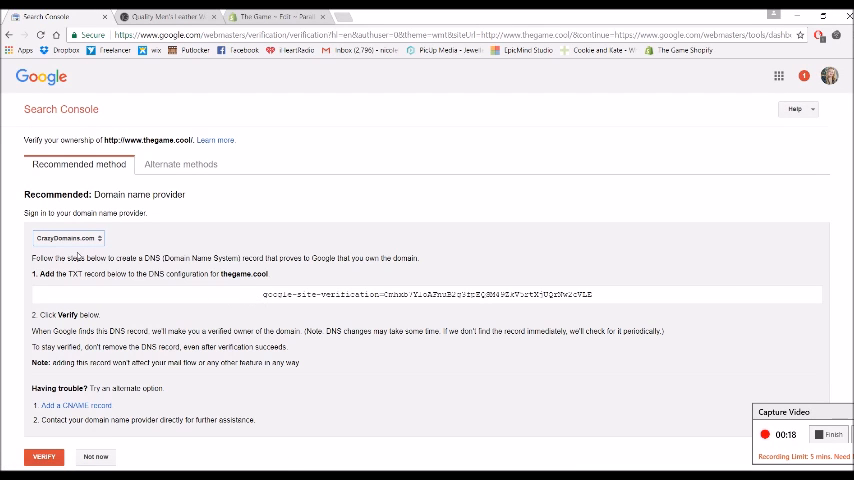
pyautogui.doubleClick(340, 294)
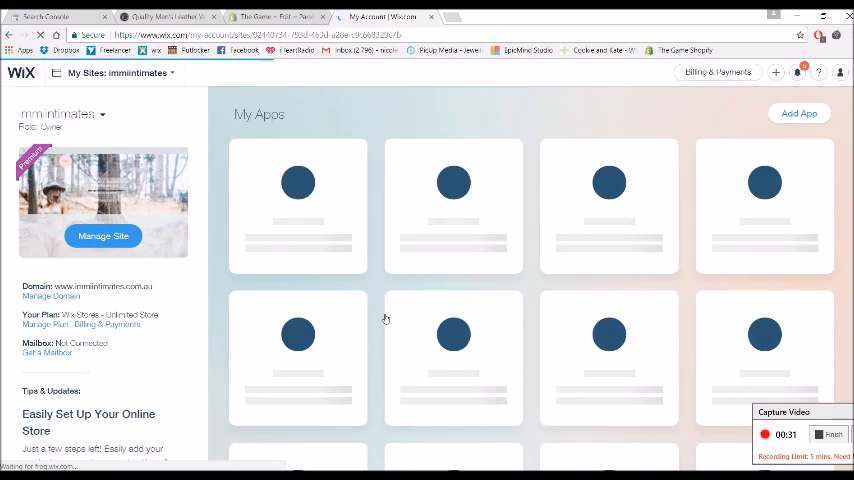
# Step: View the Wix domain's DNS records with the google-site-verification TXT entry, then return to Search Console
pyautogui.click(52, 296)
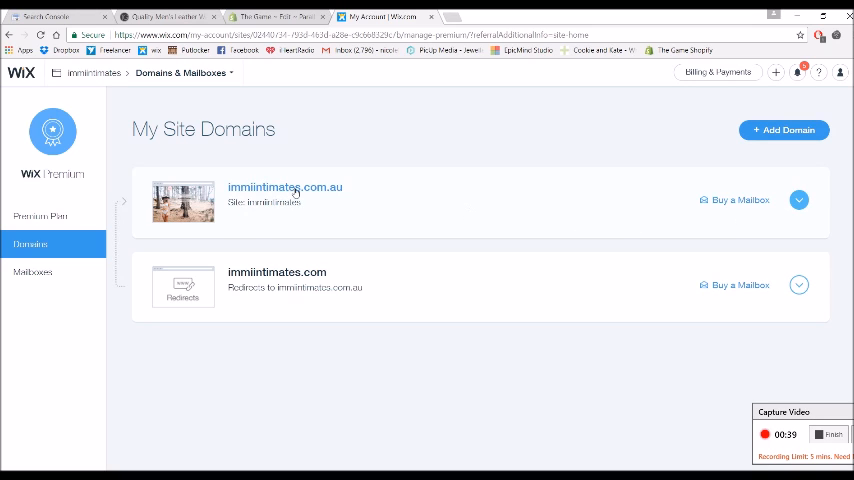
pyautogui.click(284, 188)
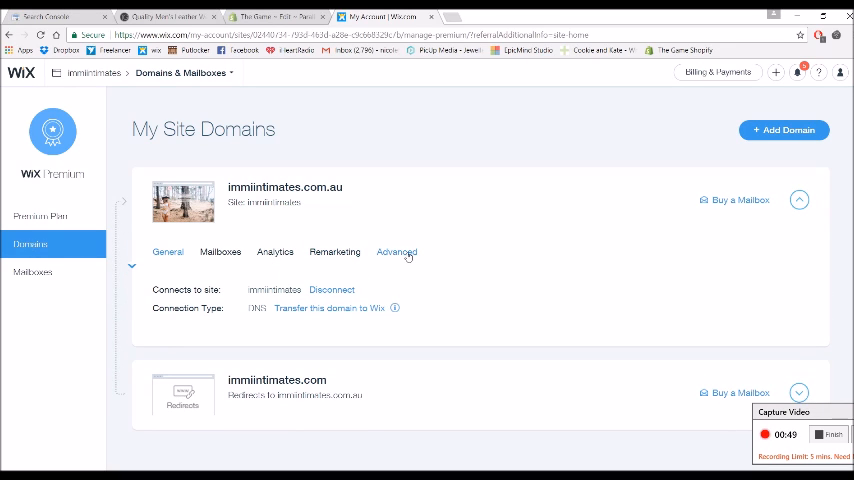
pyautogui.click(396, 252)
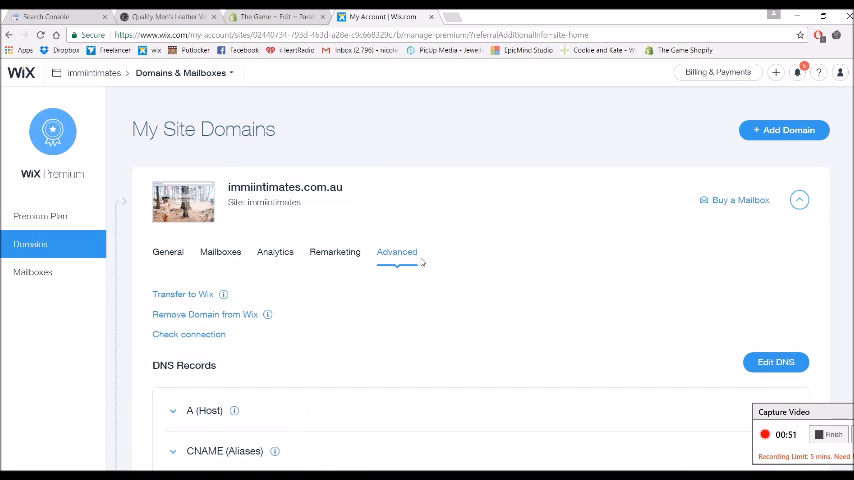
pyautogui.scroll(-3)
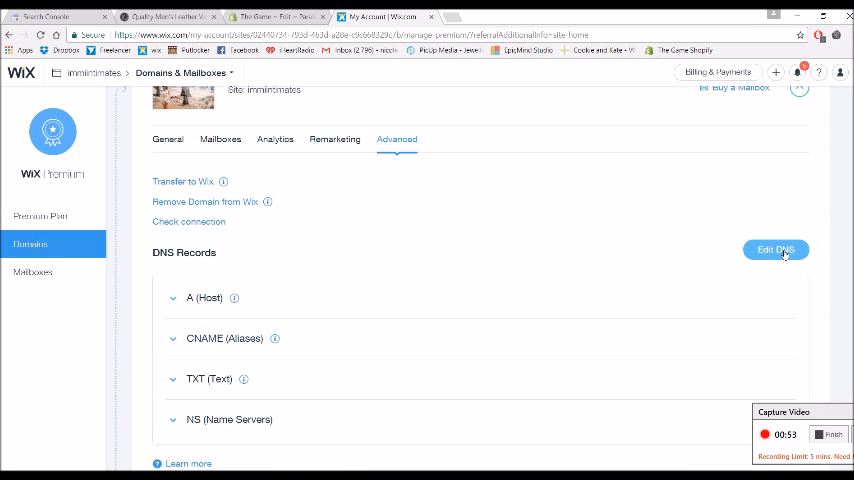
pyautogui.click(776, 250)
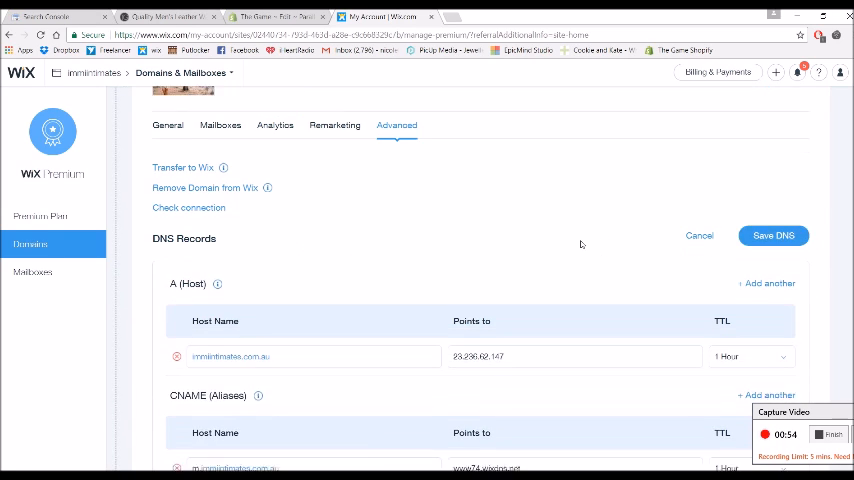
pyautogui.scroll(-3)
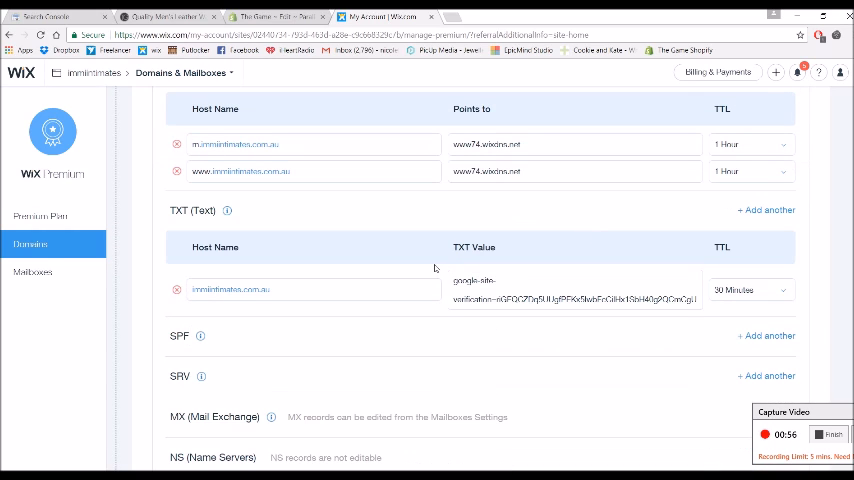
pyautogui.moveTo(756, 336)
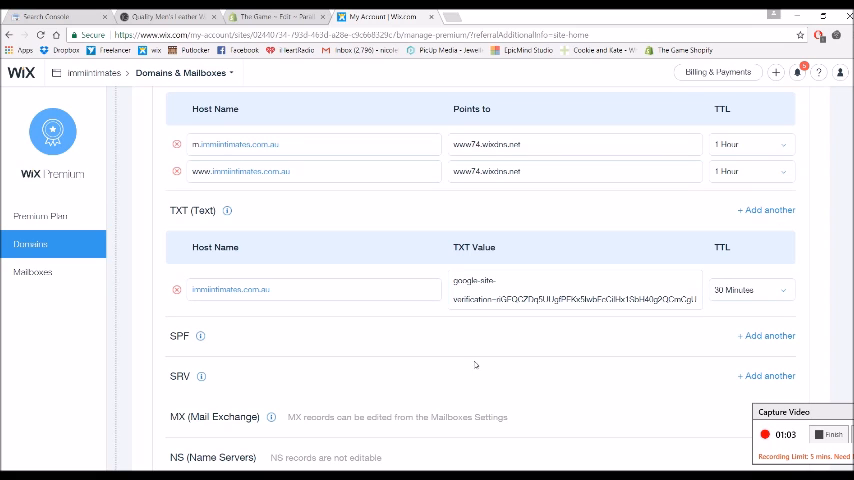
pyautogui.moveTo(440, 316)
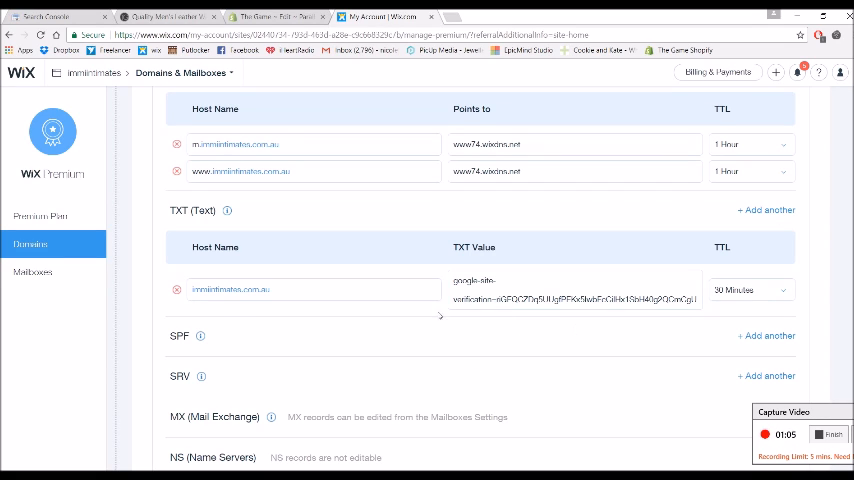
pyautogui.moveTo(528, 352)
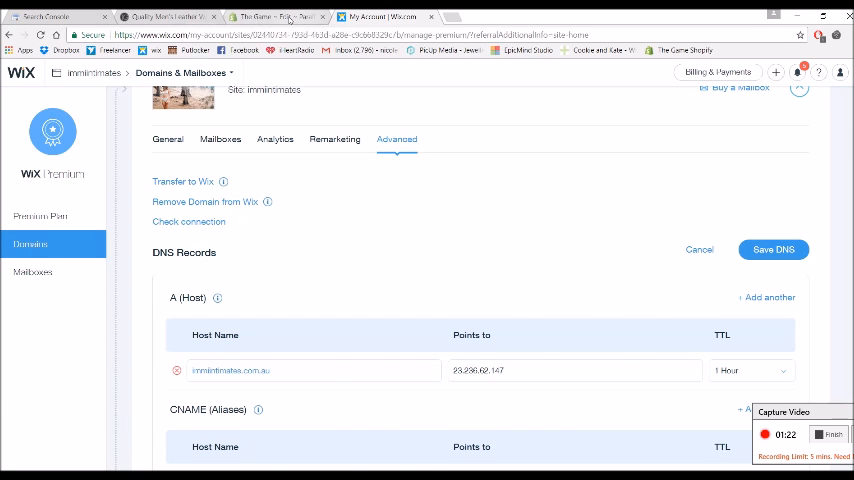
pyautogui.click(50, 16)
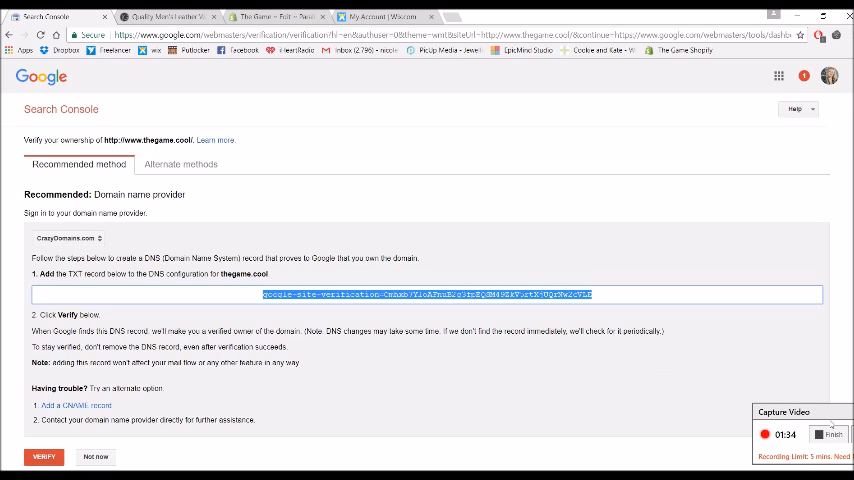
# Step: View the alternate meta-tag method, then return to the home list of site properties
pyautogui.click(180, 164)
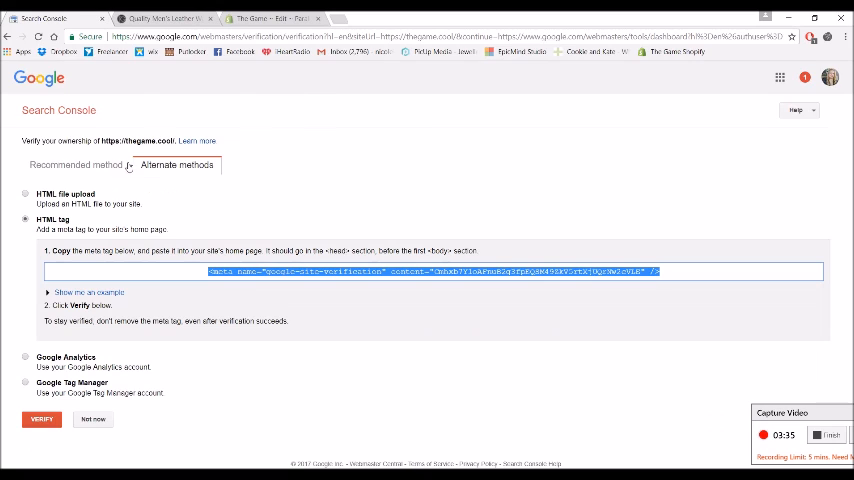
pyautogui.moveTo(494, 110)
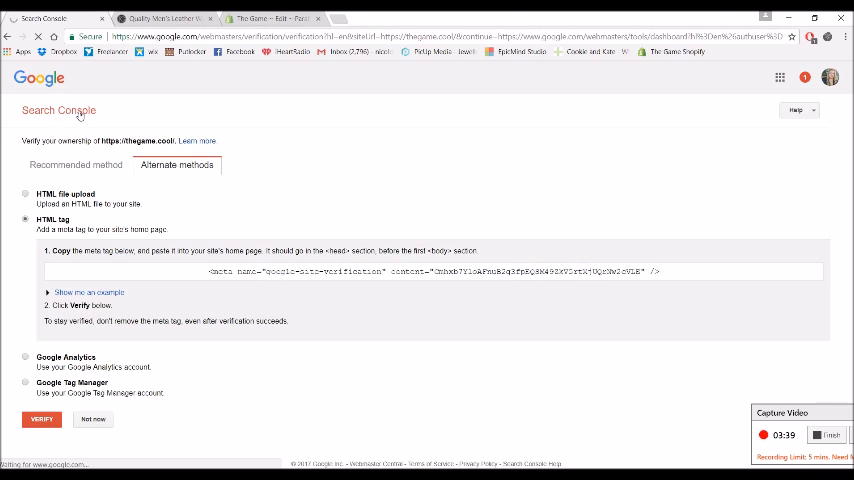
pyautogui.click(40, 420)
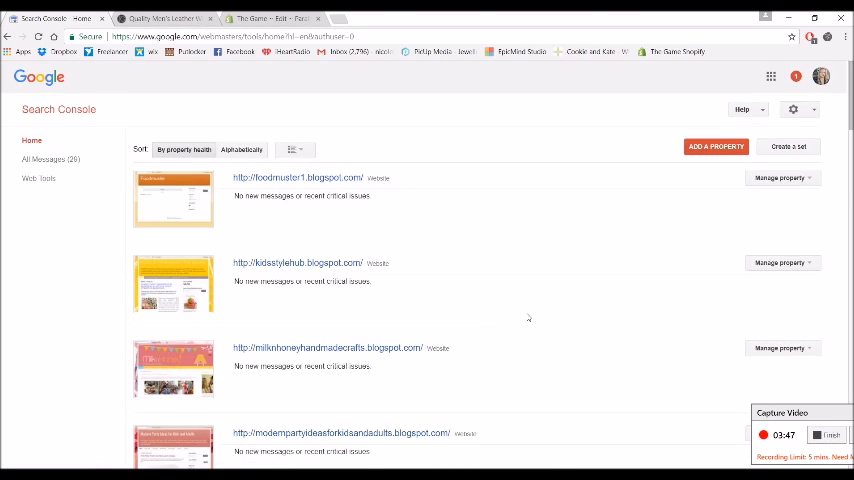
# Step: Open a verified site's Sitemaps report under Crawl showing 31 pages submitted and indexed
pyautogui.scroll(-3)
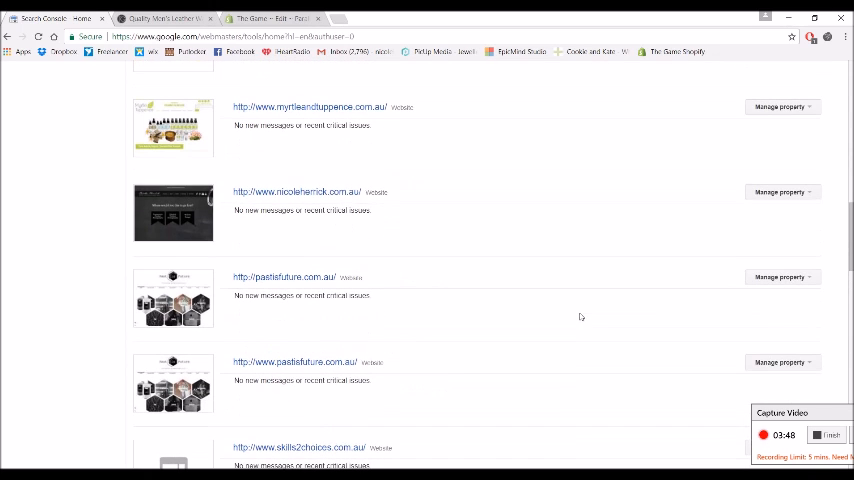
pyautogui.click(296, 192)
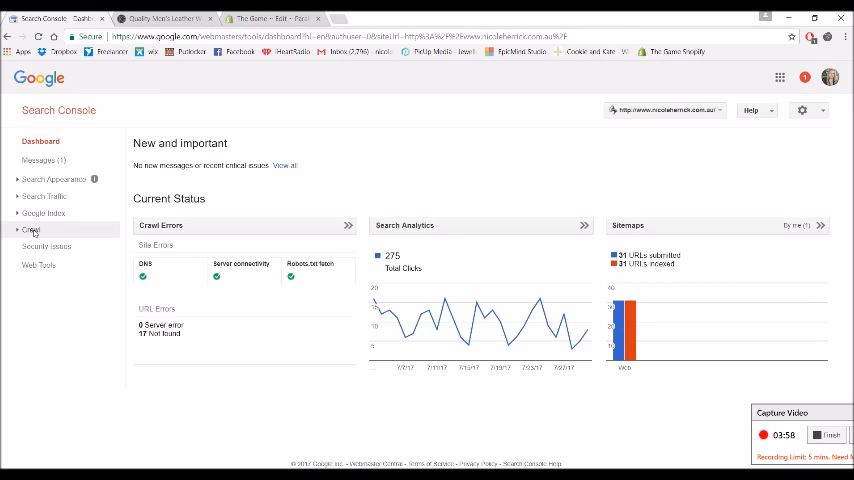
pyautogui.click(32, 228)
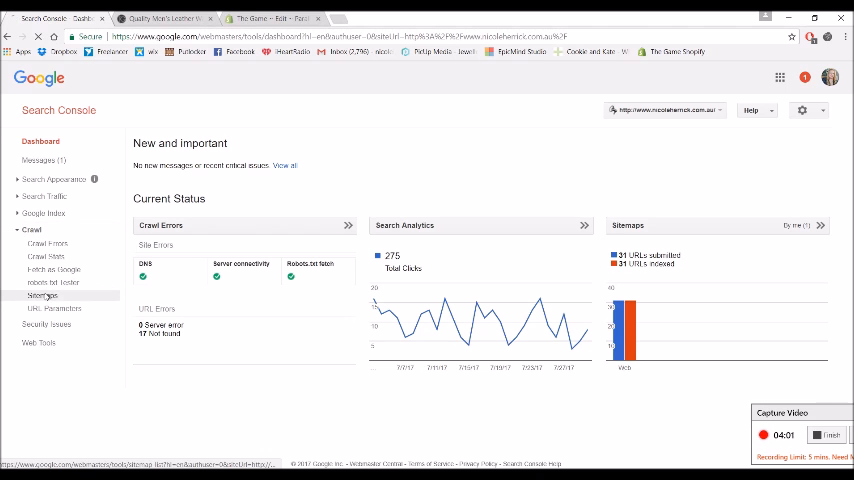
pyautogui.click(44, 296)
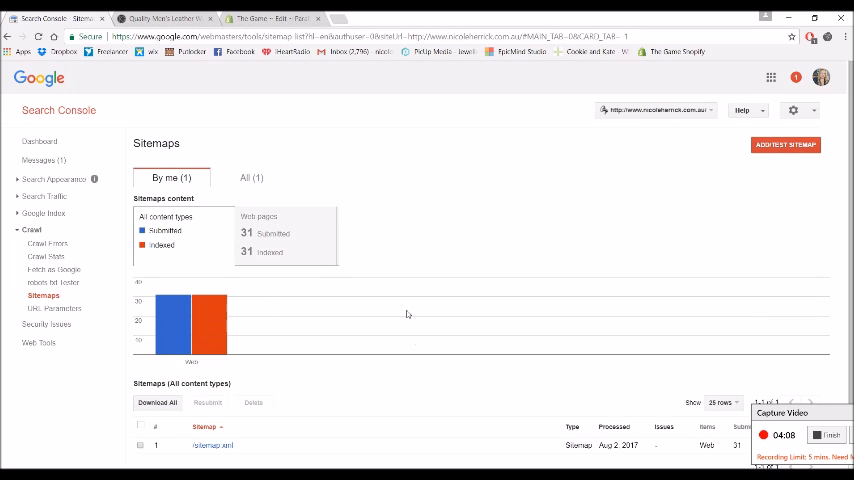
# Step: Test the sitemap address 'sitemap.xml' in the Add/Test Sitemap form
pyautogui.click(786, 144)
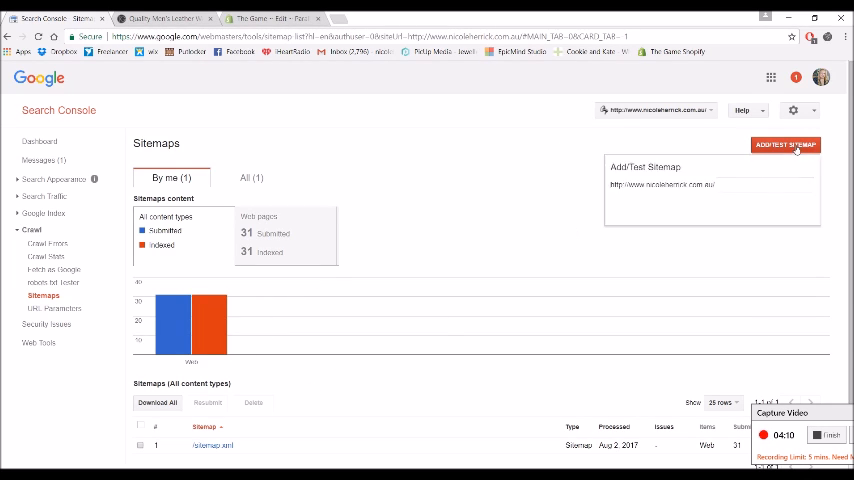
pyautogui.click(784, 144)
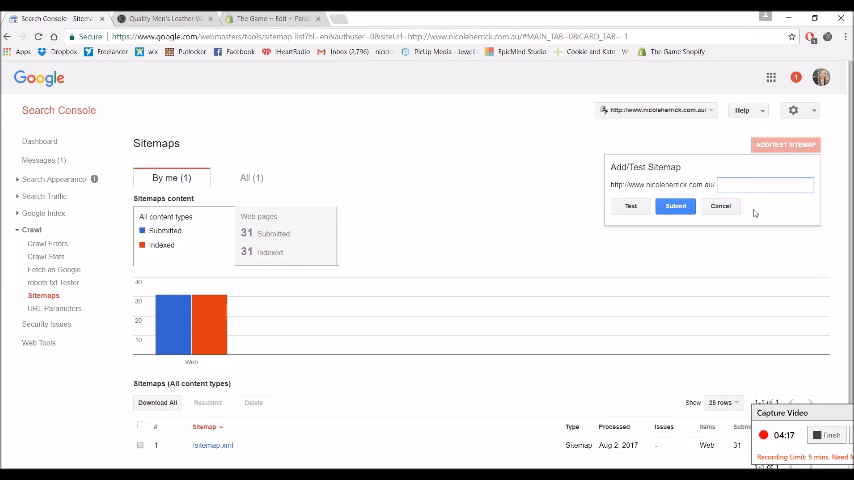
pyautogui.moveTo(684, 196)
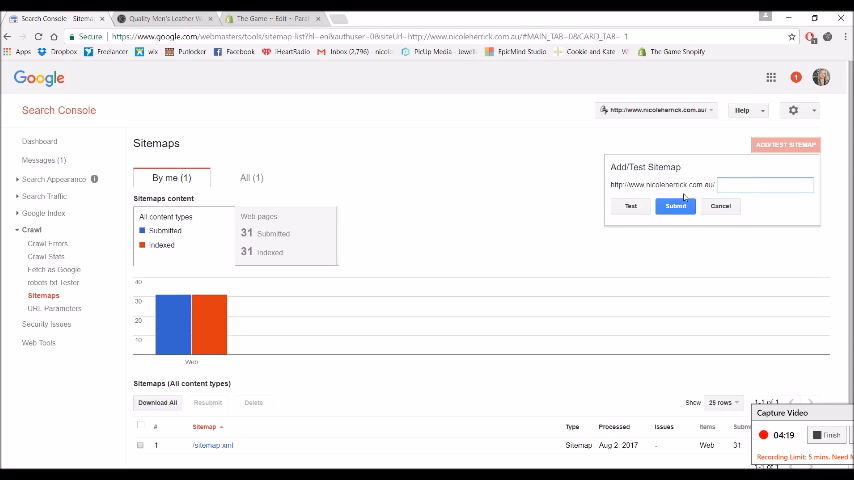
pyautogui.write('sitemap.xml')
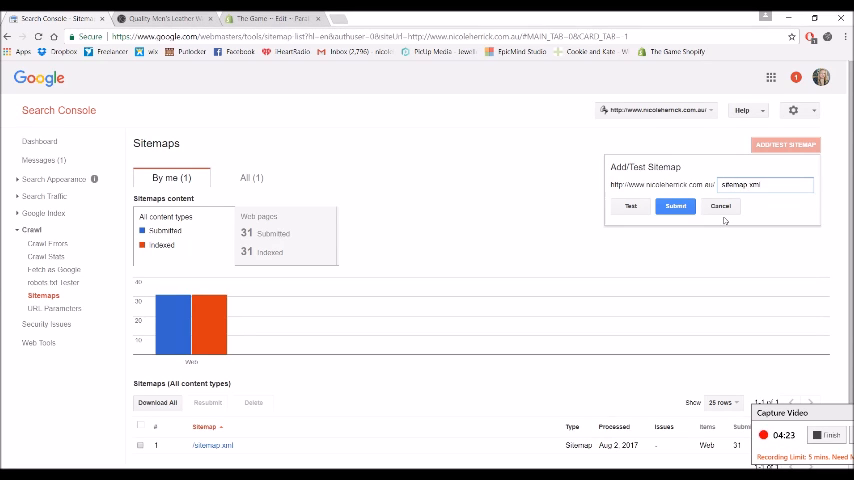
pyautogui.click(630, 206)
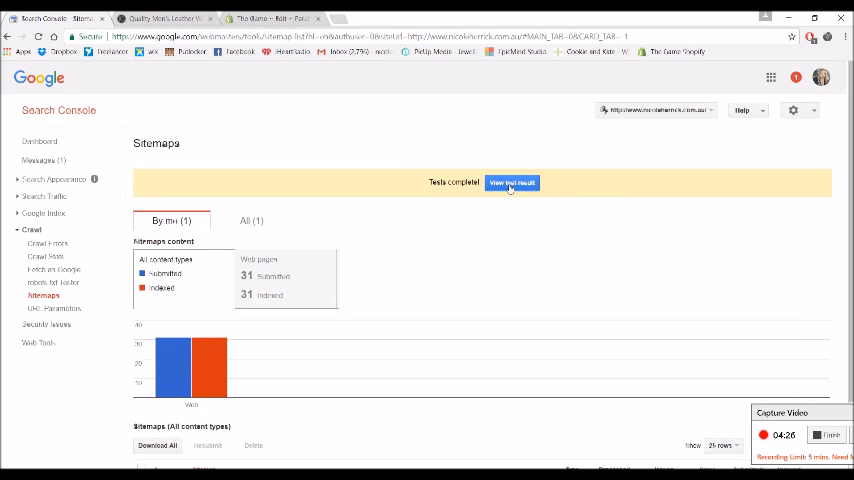
# Step: Review the test result of 31 URLs with no errors, then start adding the sitemap again
pyautogui.click(512, 184)
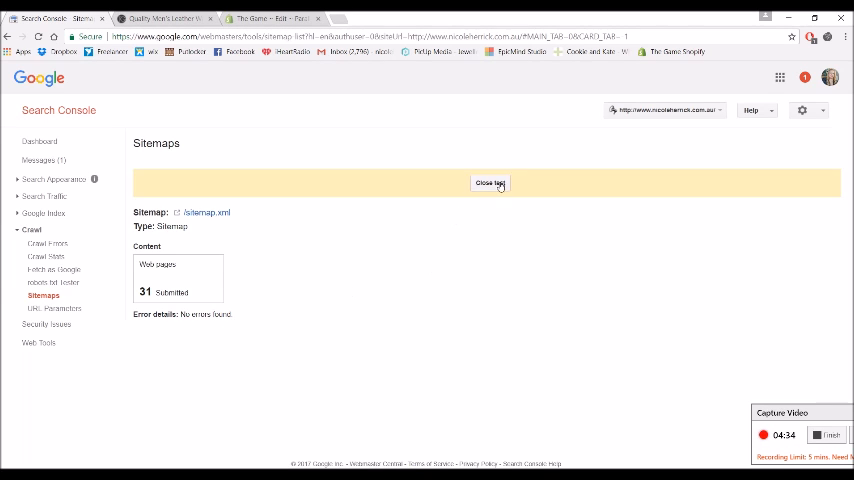
pyautogui.click(488, 184)
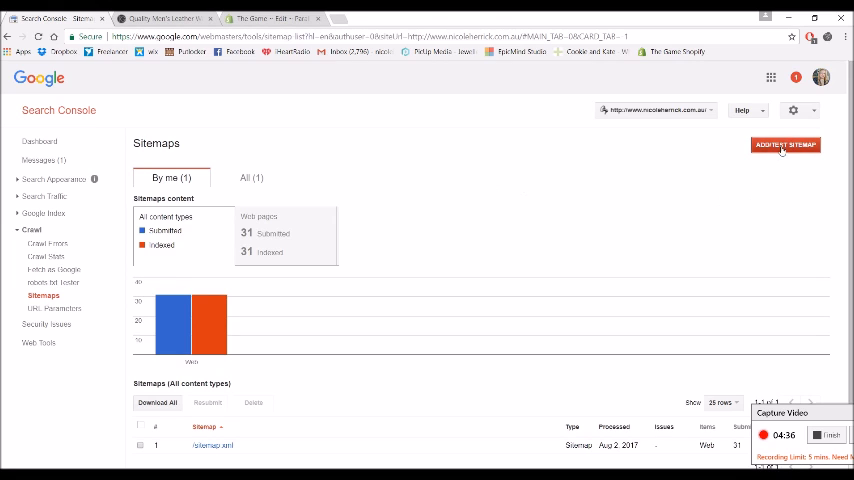
pyautogui.click(784, 144)
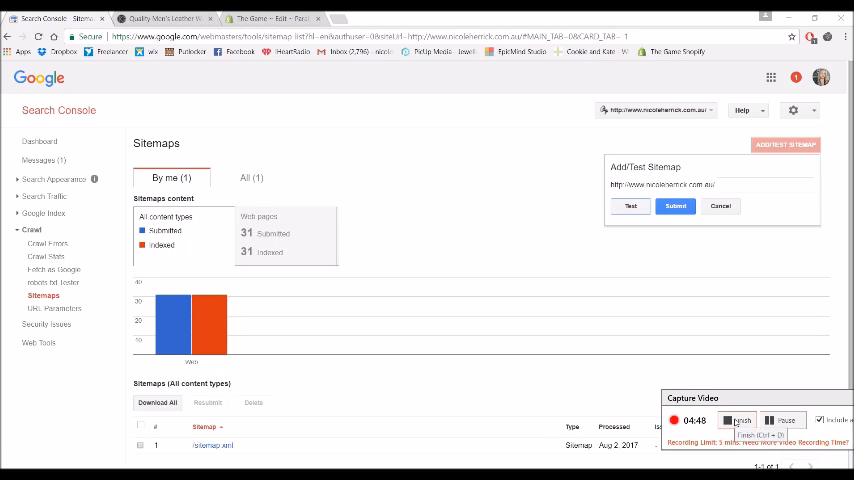
pyautogui.click(720, 206)
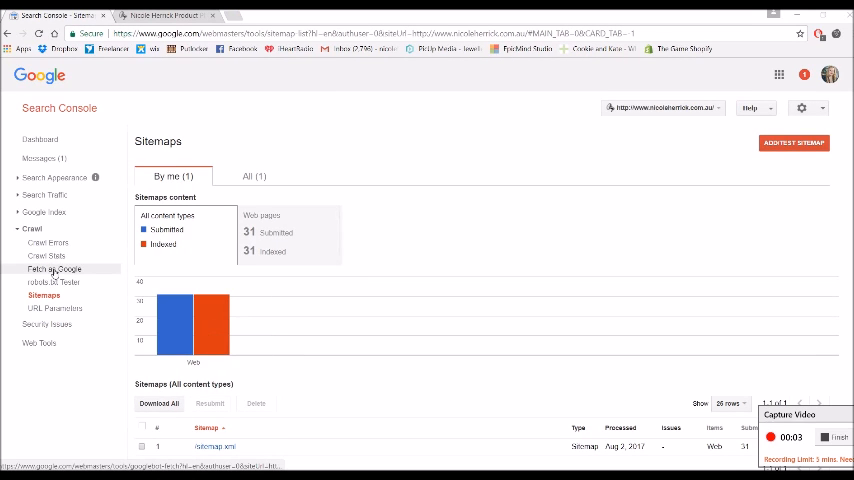
# Step: Fetch and render the homepage (blank path) as the Desktop crawler
pyautogui.click(54, 268)
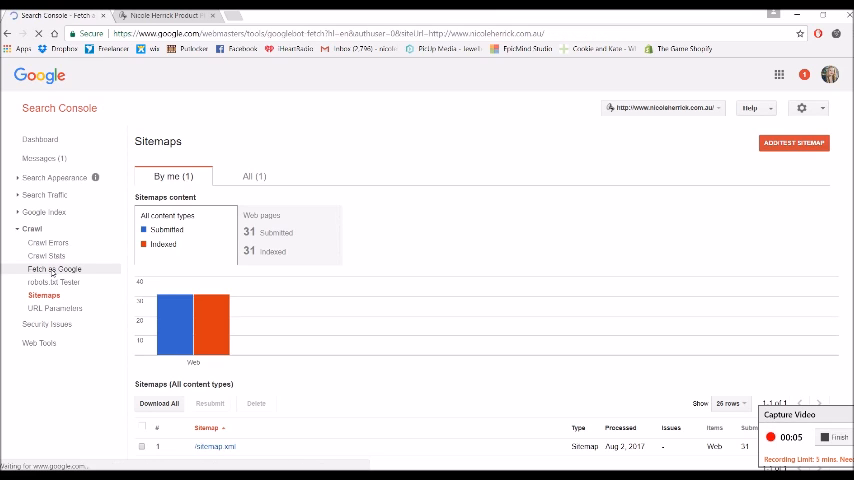
pyautogui.click(56, 268)
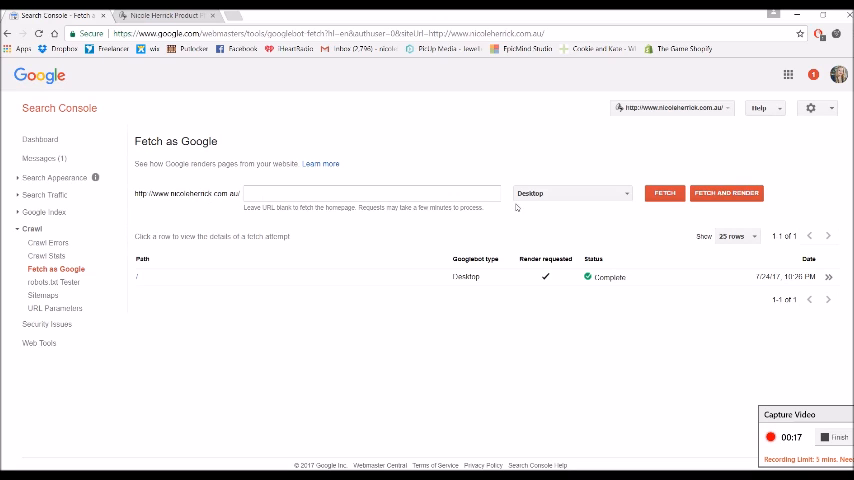
pyautogui.click(570, 192)
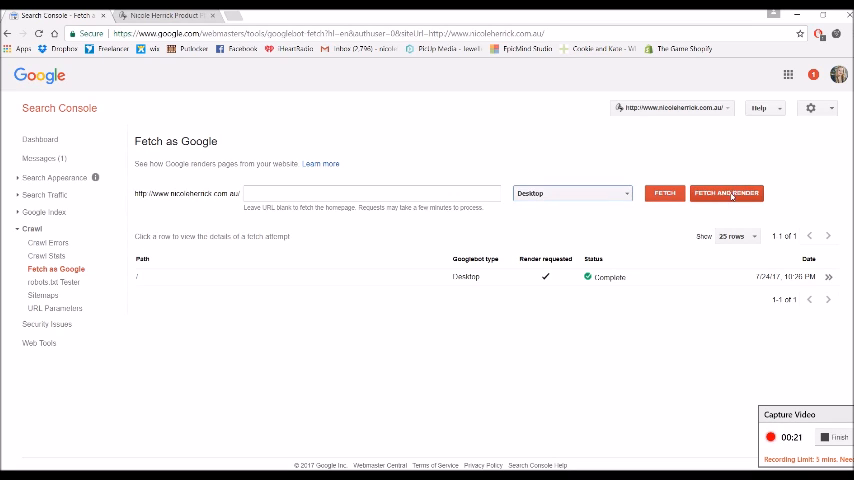
pyautogui.click(726, 192)
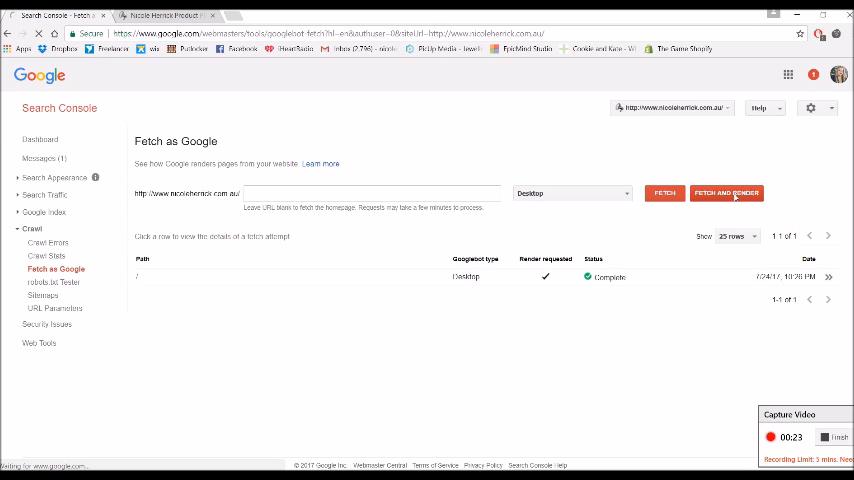
# Step: Fetch and render the homepage again as the Mobile: Smartphone crawler
pyautogui.click(728, 192)
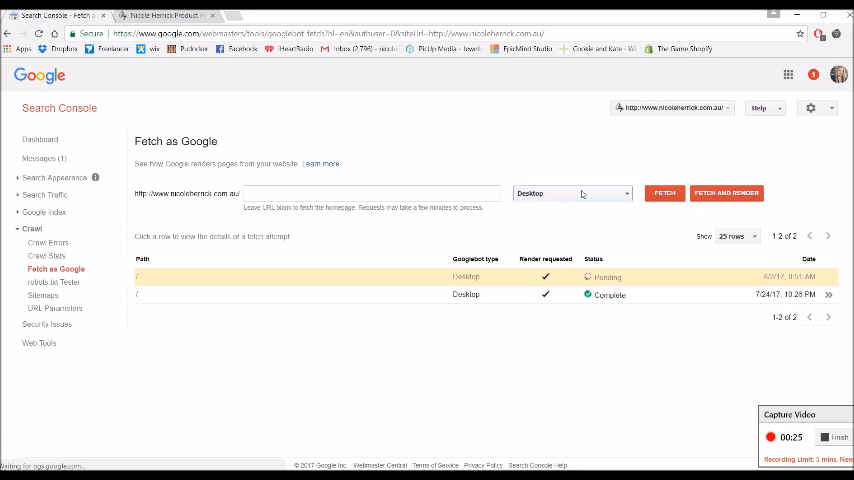
pyautogui.click(570, 192)
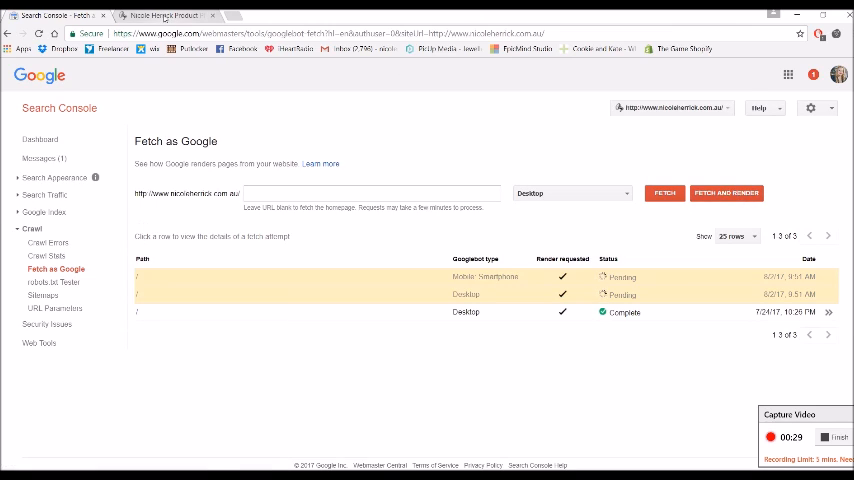
# Step: Fetch and render the 'who' page for Desktop and Mobile: Smartphone
pyautogui.click(160, 16)
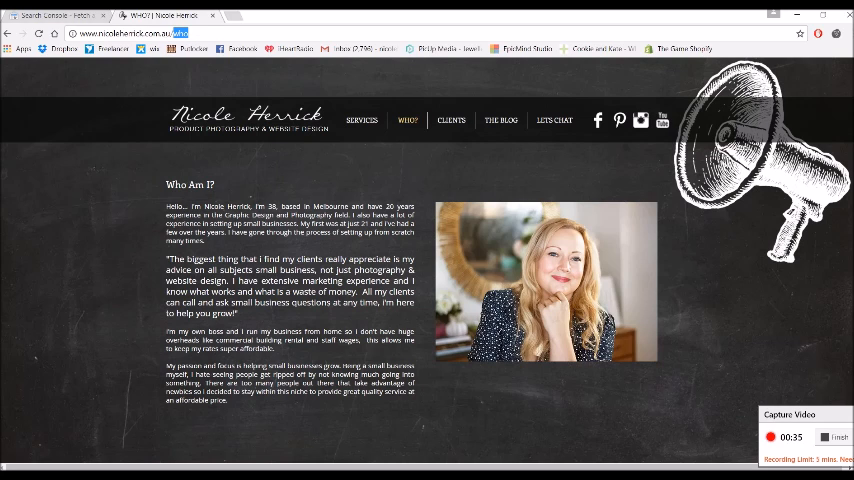
pyautogui.click(56, 16)
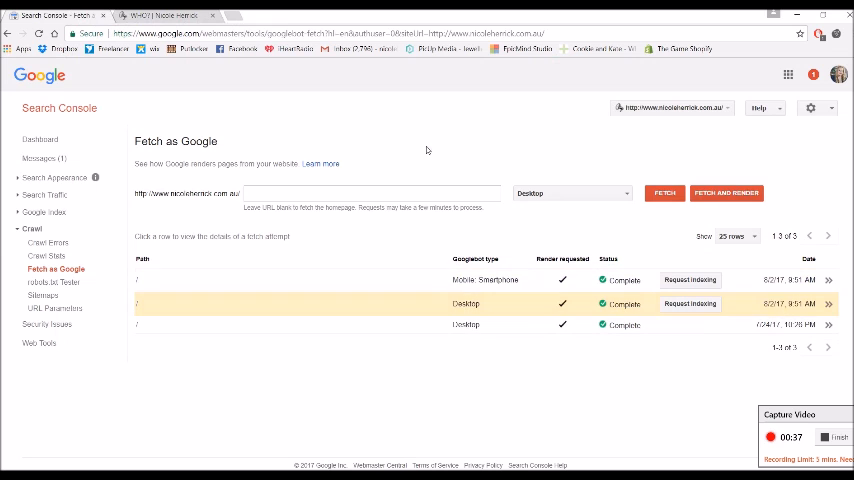
pyautogui.write('who')
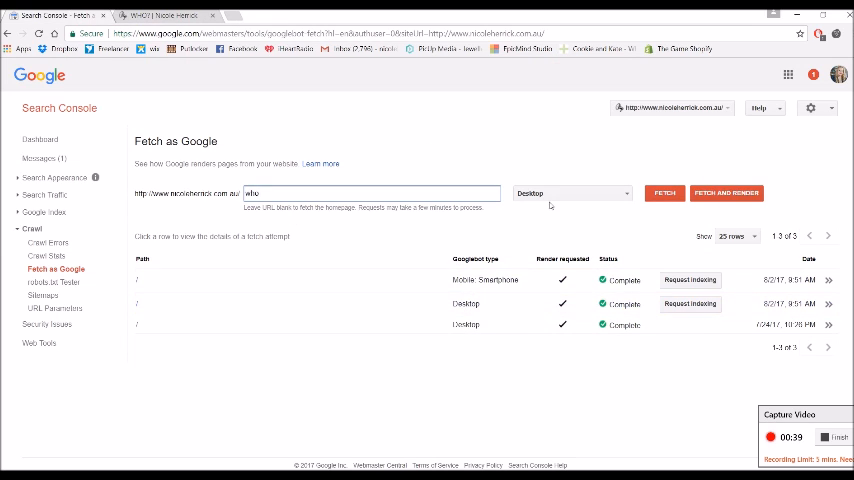
pyautogui.click(726, 192)
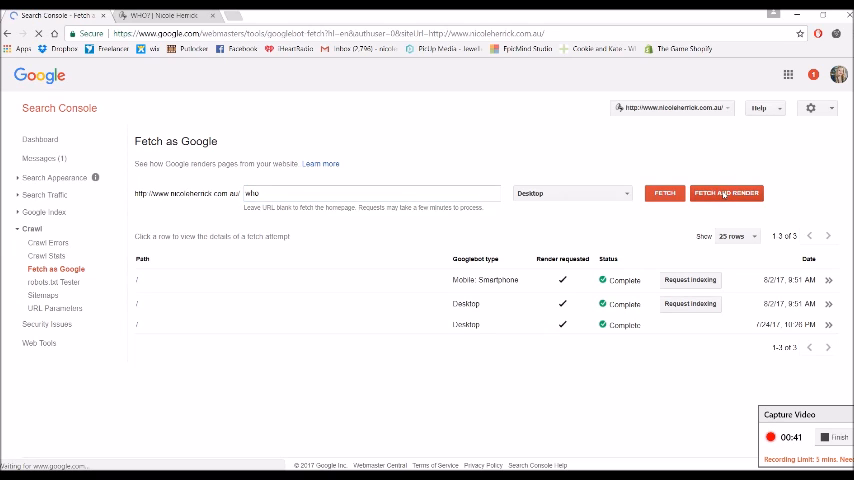
pyautogui.click(726, 192)
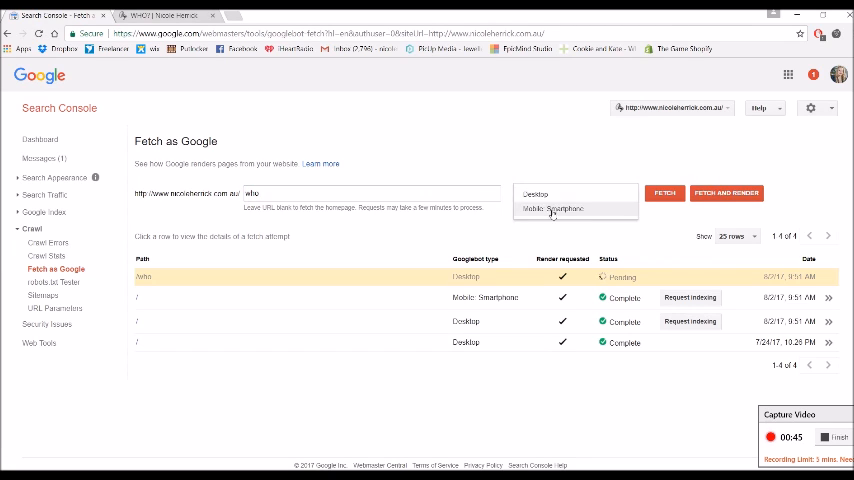
pyautogui.click(552, 208)
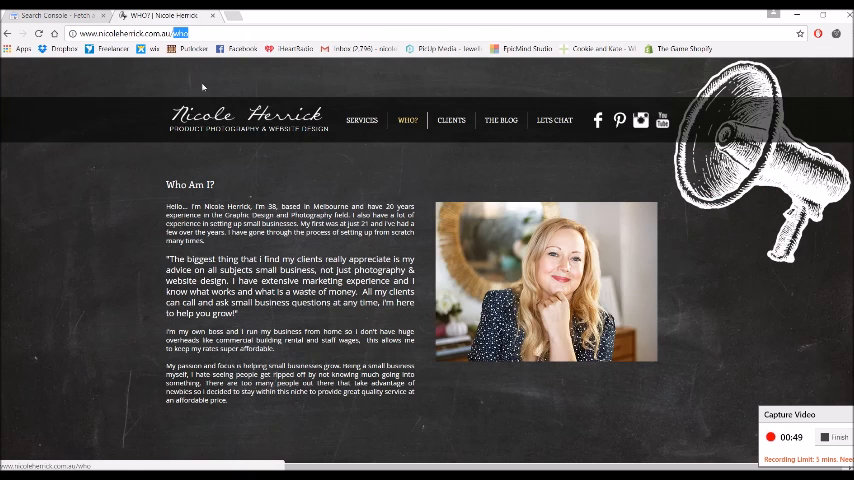
# Step: Fetch and render the 'clients' page for Smartphone and Desktop after checking it on the live site
pyautogui.click(452, 120)
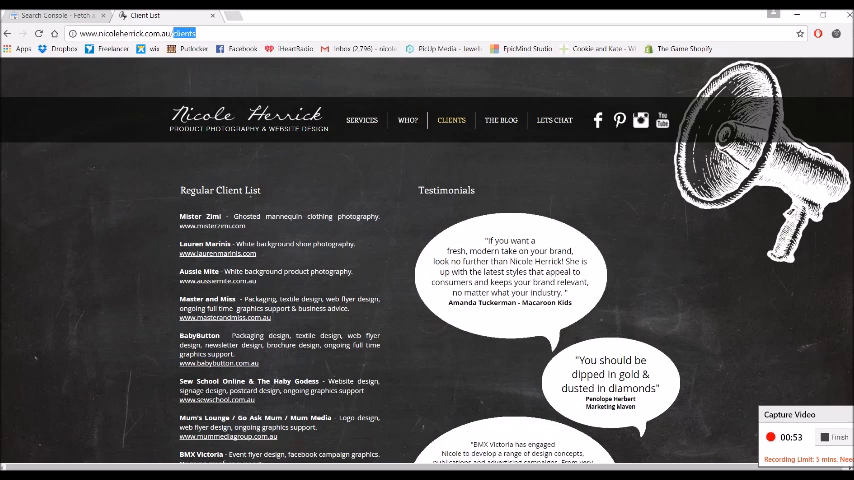
pyautogui.click(60, 16)
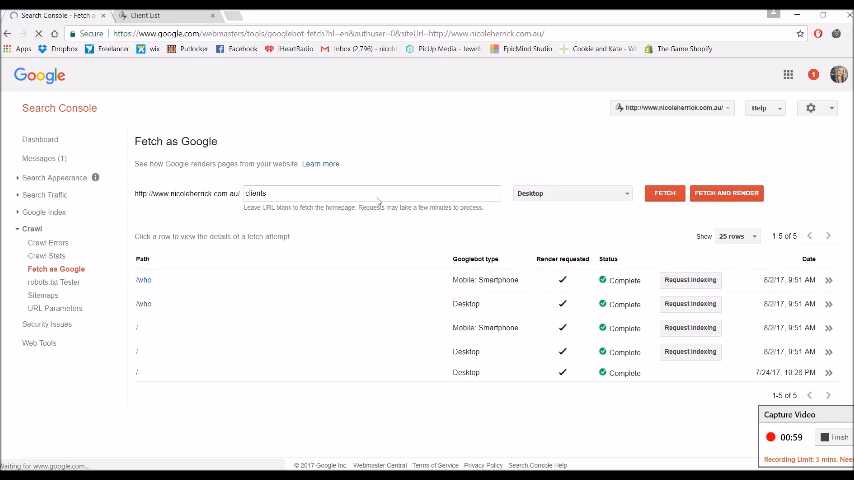
pyautogui.click(570, 192)
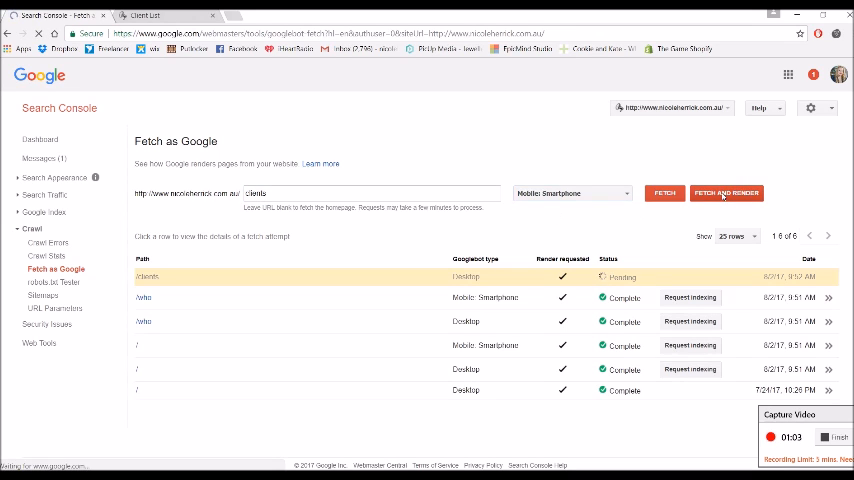
pyautogui.click(726, 192)
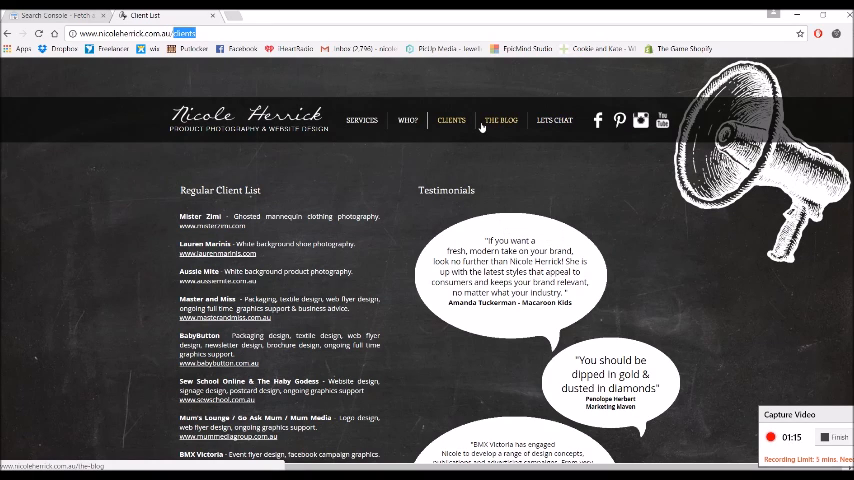
pyautogui.moveTo(362, 120)
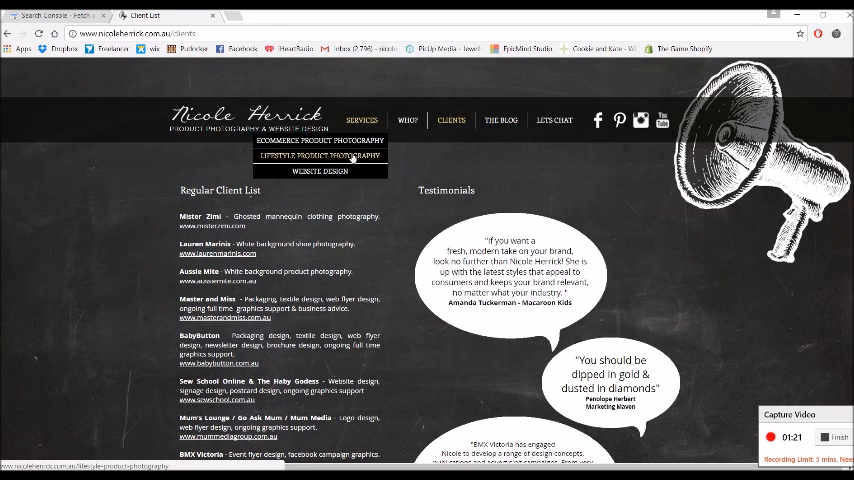
# Step: Browse the live site's lifestyle product photography and blog pages, then return to Fetch as Google
pyautogui.click(320, 158)
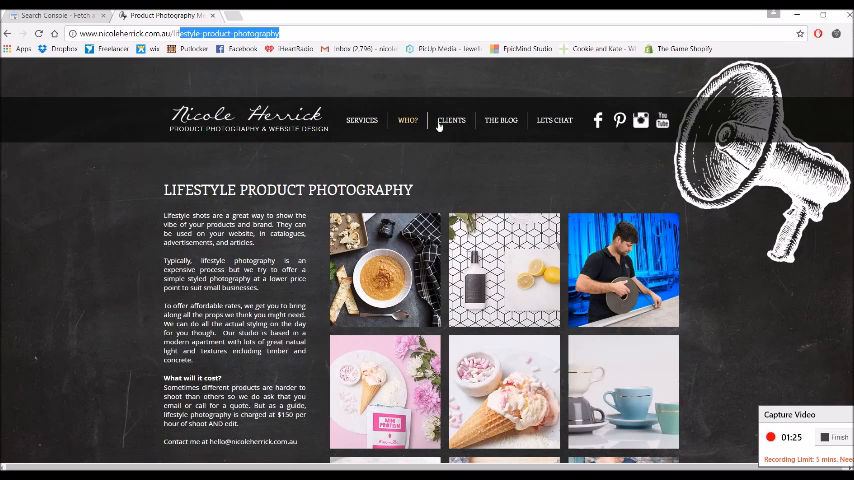
pyautogui.click(500, 120)
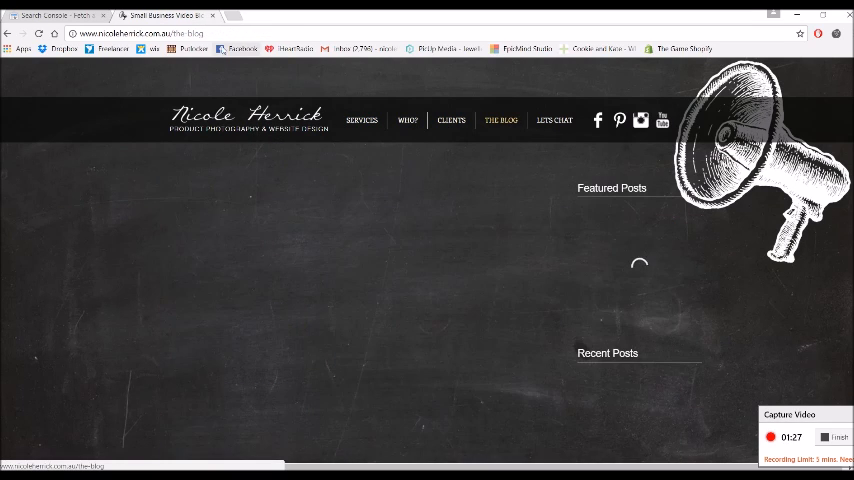
pyautogui.click(56, 16)
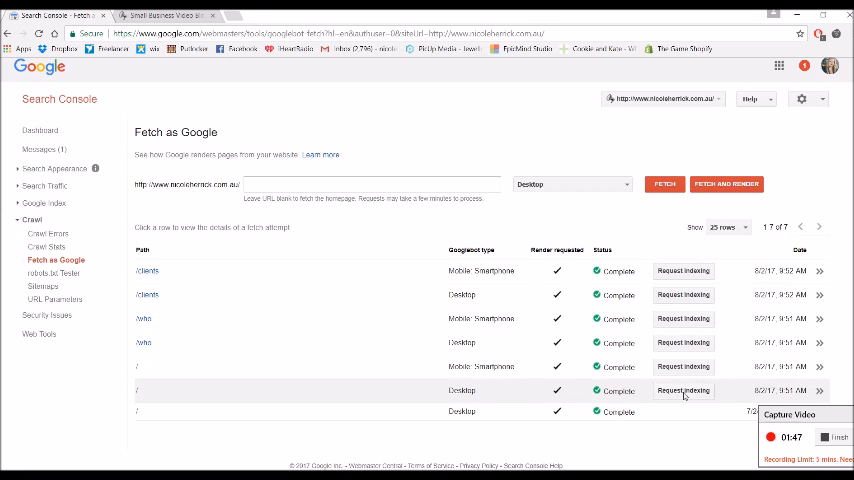
# Step: Start an indexing request for the homepage, pass the robot check and pick crawling the URL with its direct links
pyautogui.click(684, 390)
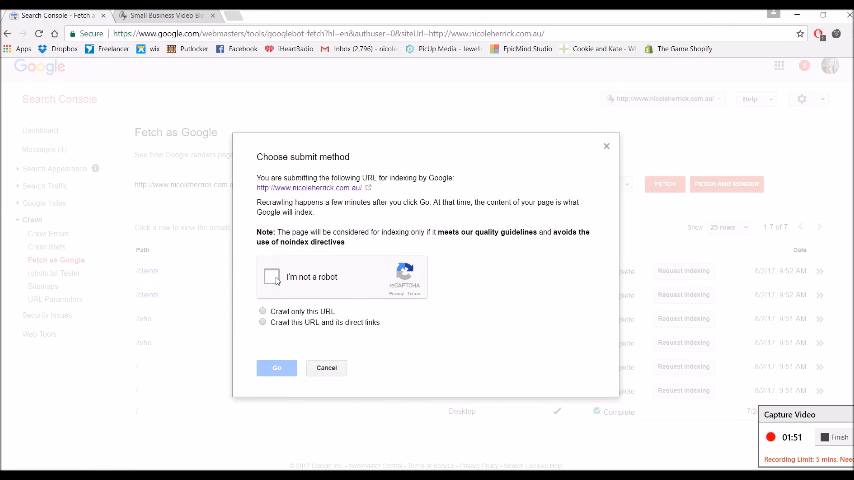
pyautogui.click(264, 322)
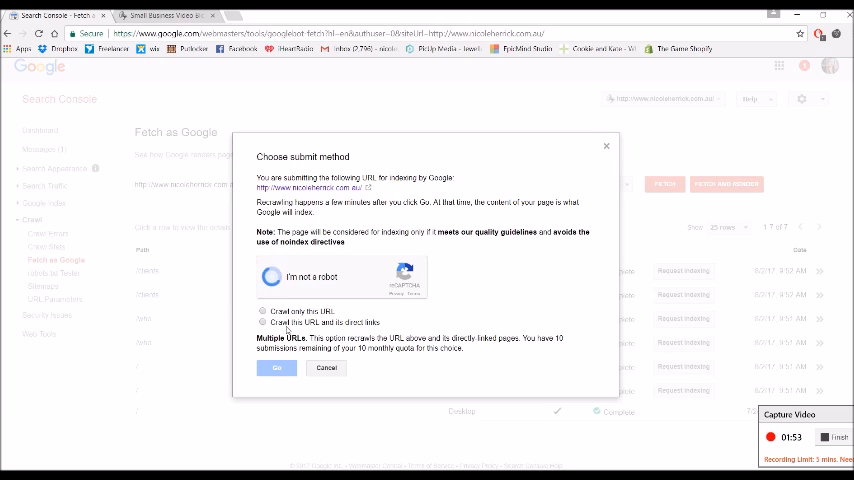
pyautogui.click(272, 276)
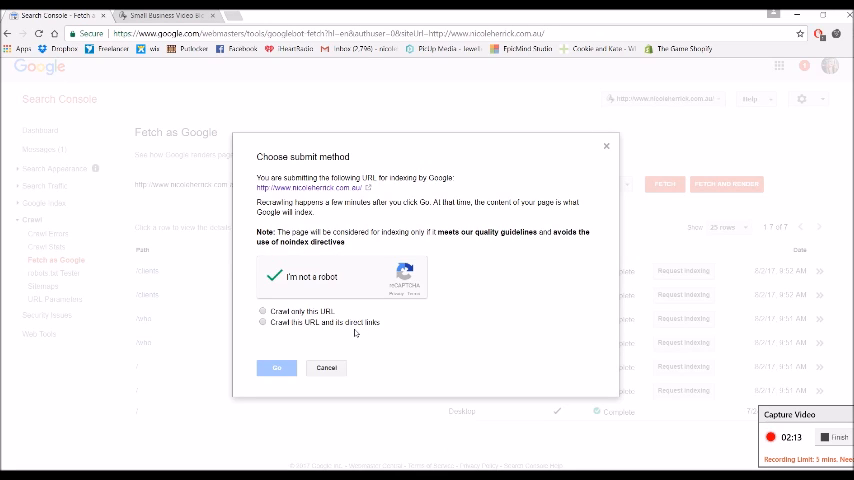
# Step: Pass the robot check again and switch to crawling only this URL
pyautogui.click(264, 322)
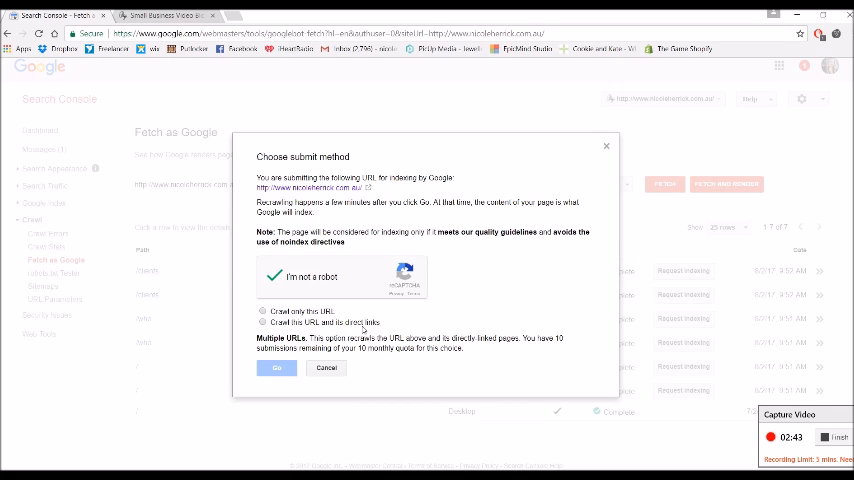
pyautogui.click(264, 312)
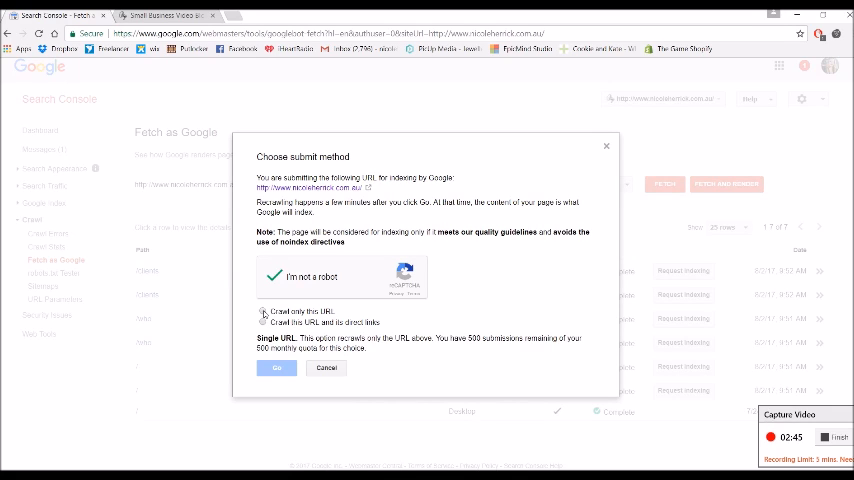